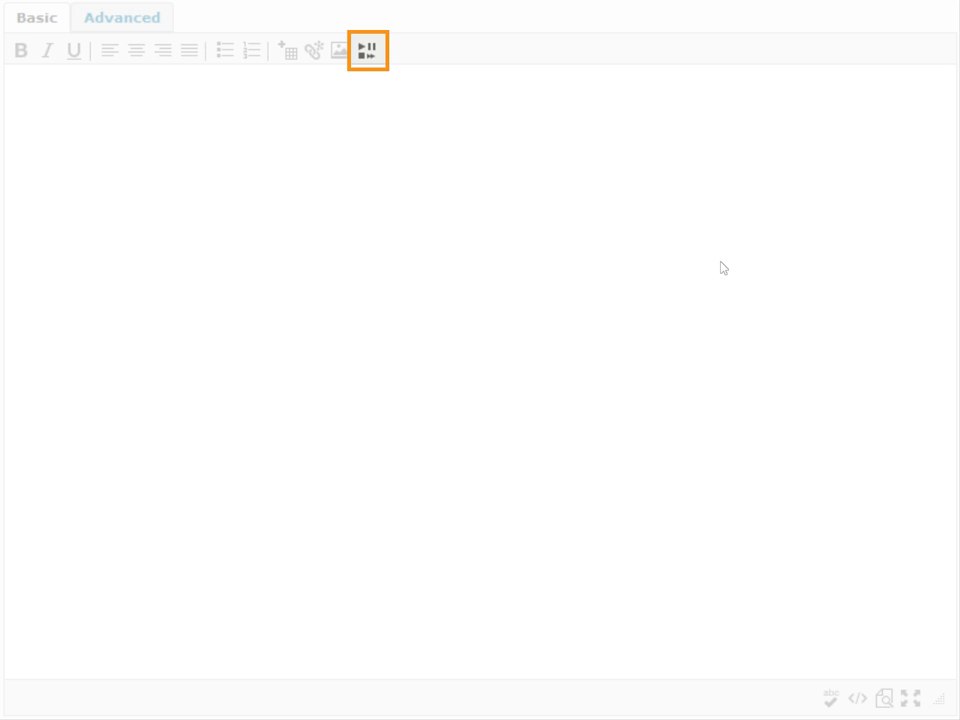
Bring up the Insert Stuff dialog from the HTML editor toolbar.
left_click(368, 50)
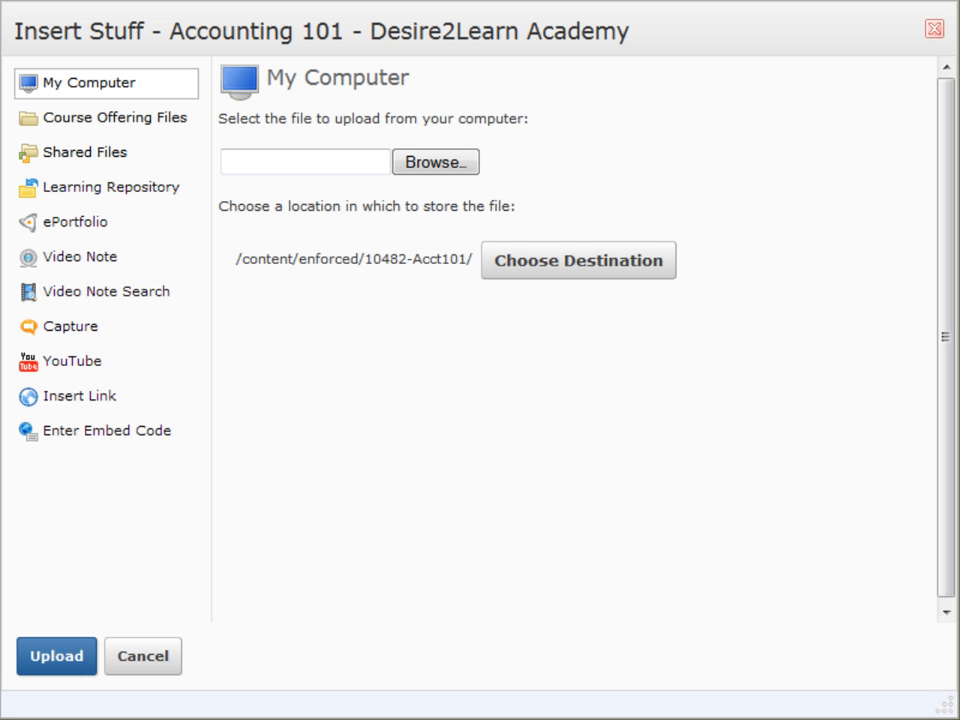
mouse_move(362, 48)
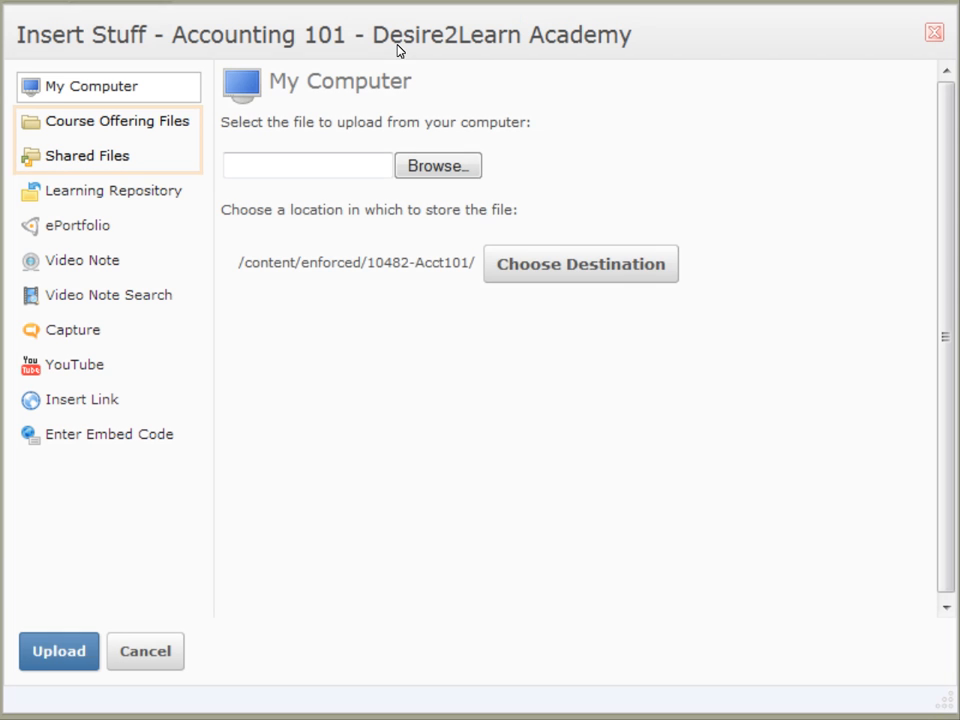
Select D2L_logo.bmp from Course Offering Files and continue to its image properties preview.
left_click(116, 120)
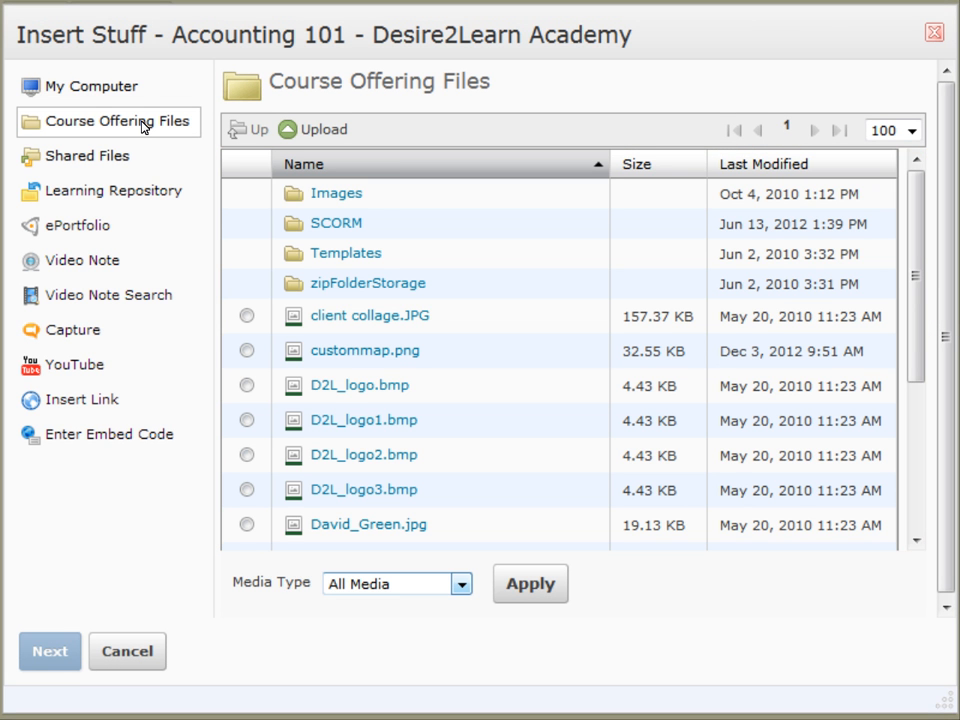
left_click(48, 652)
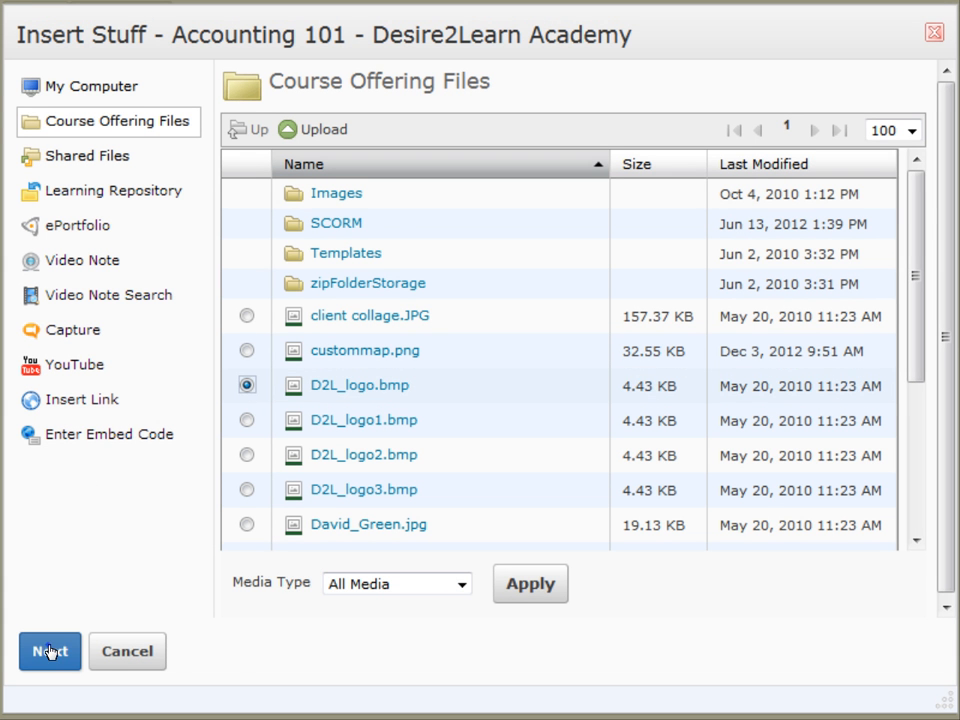
left_click(48, 652)
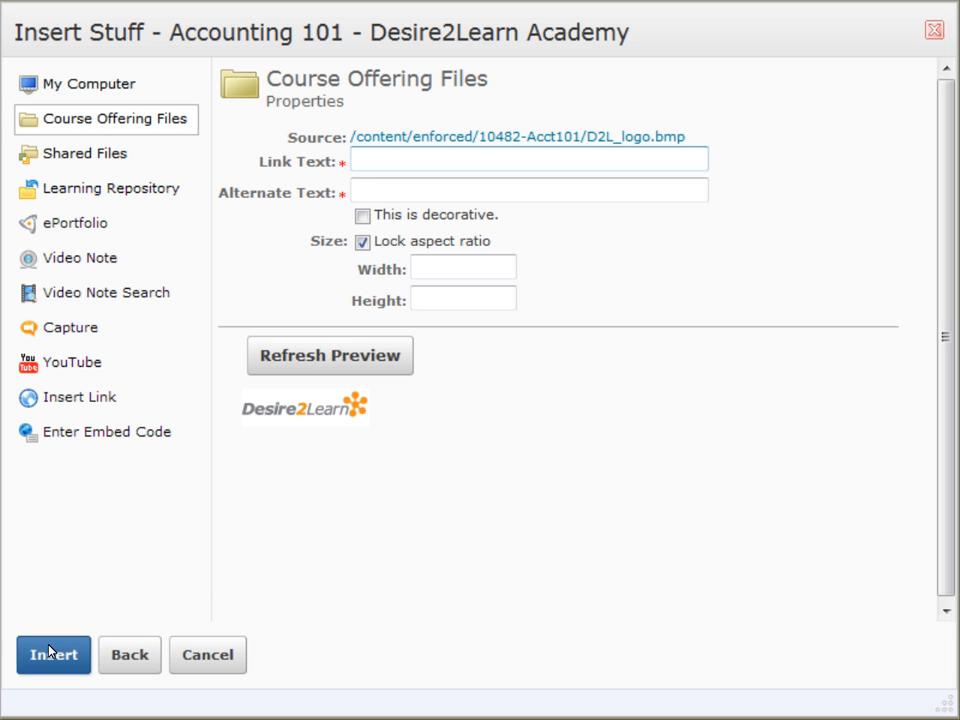
left_click(52, 654)
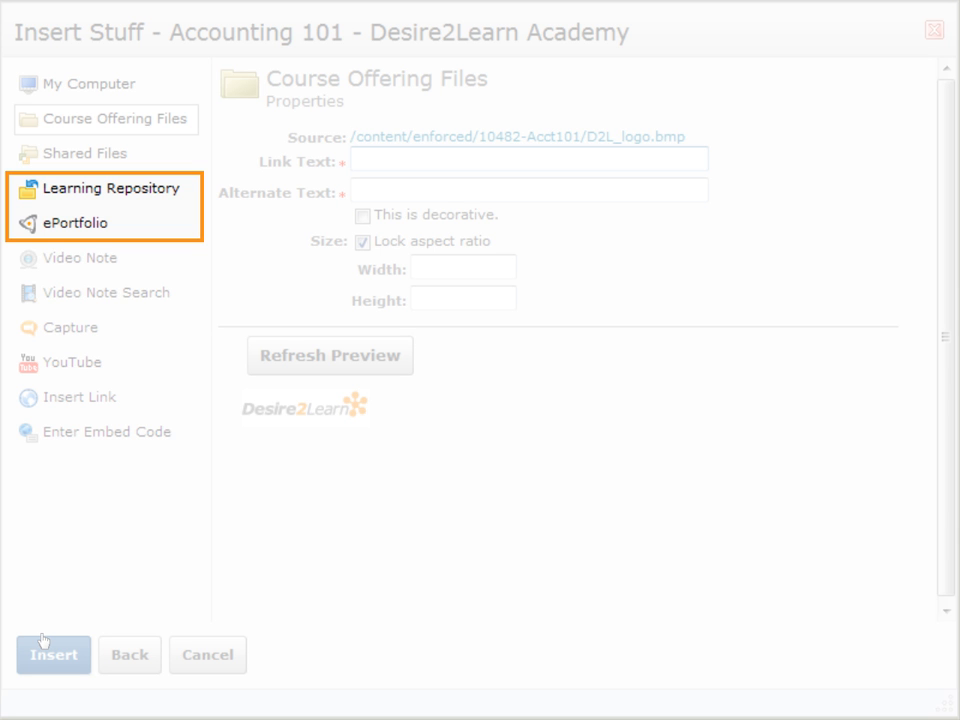
mouse_move(110, 206)
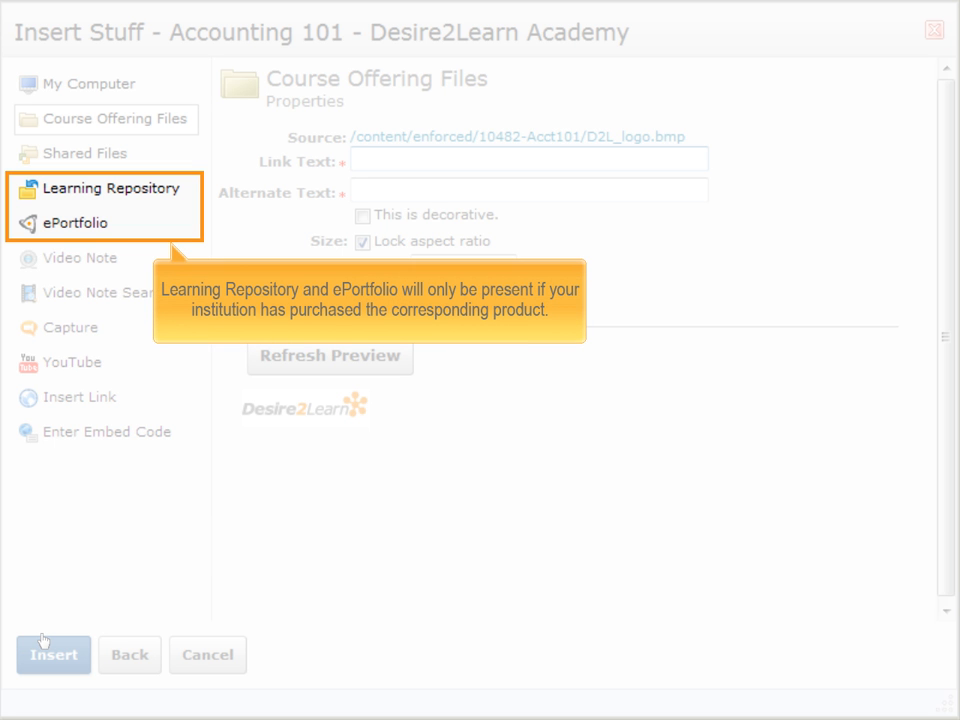
Switch to the Learning Repository source and expand its repository search options.
left_click(116, 190)
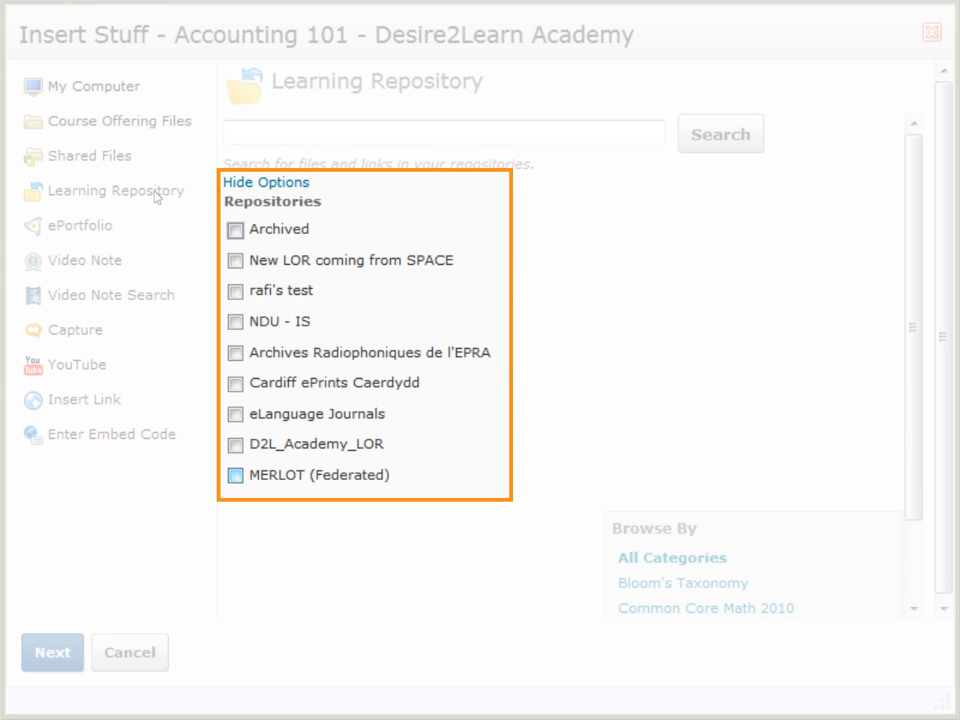
left_click(78, 224)
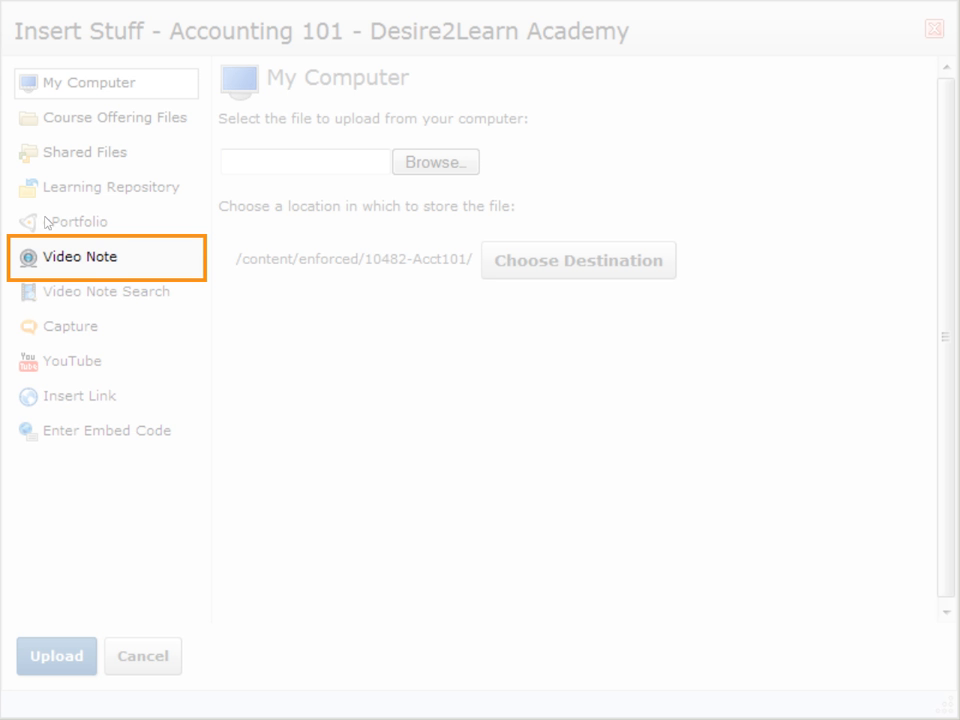
Allow camera access and record a webcam Video Note of about nine seconds, then stop.
left_click(78, 256)
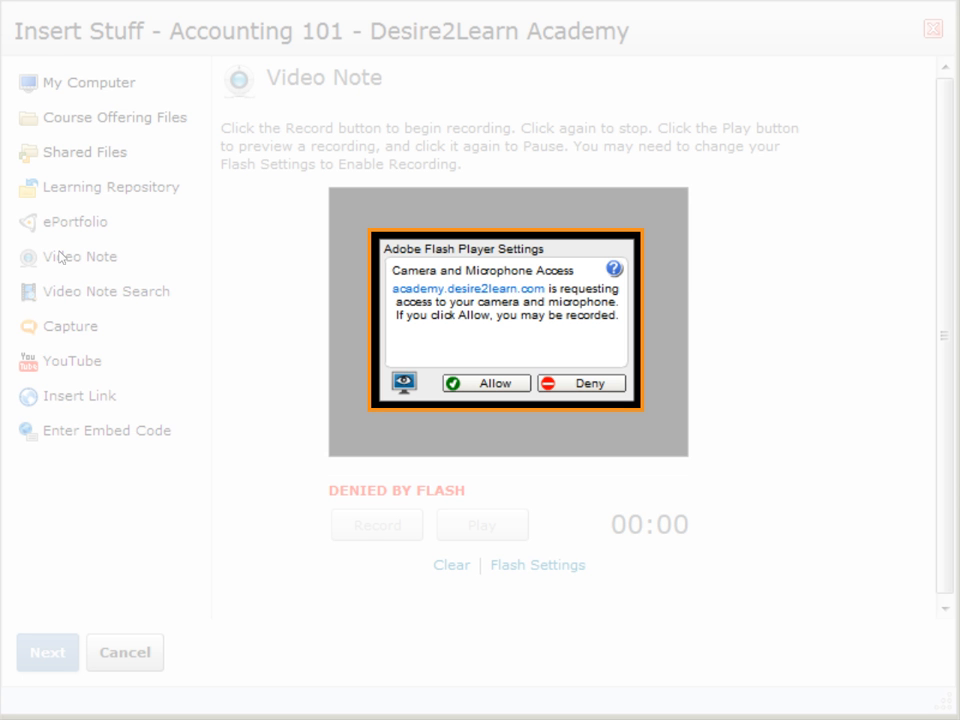
left_click(486, 384)
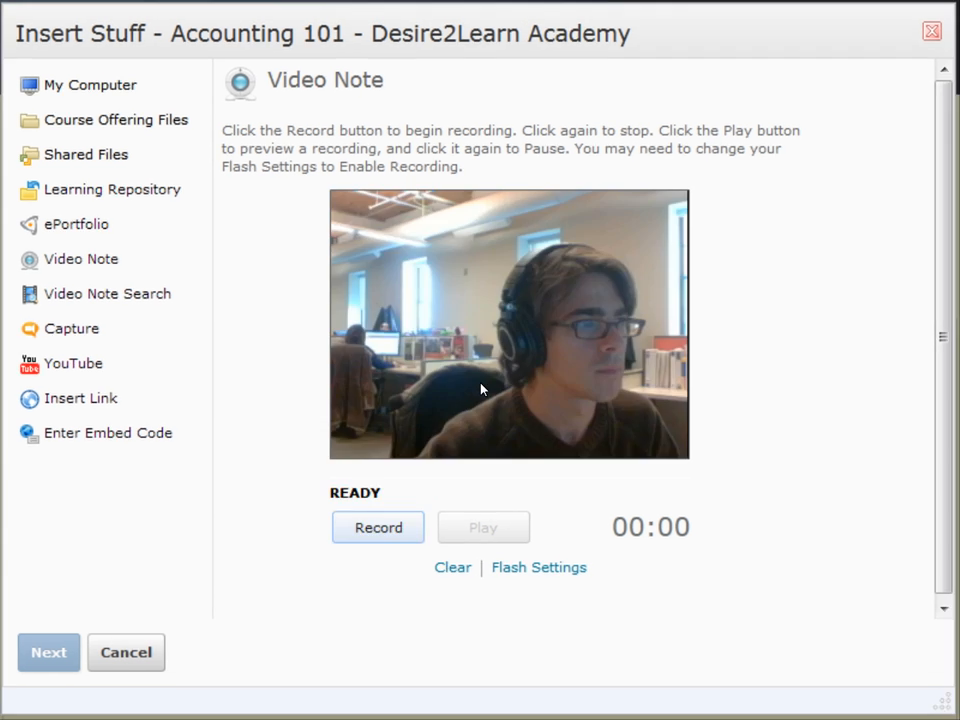
left_click(378, 528)
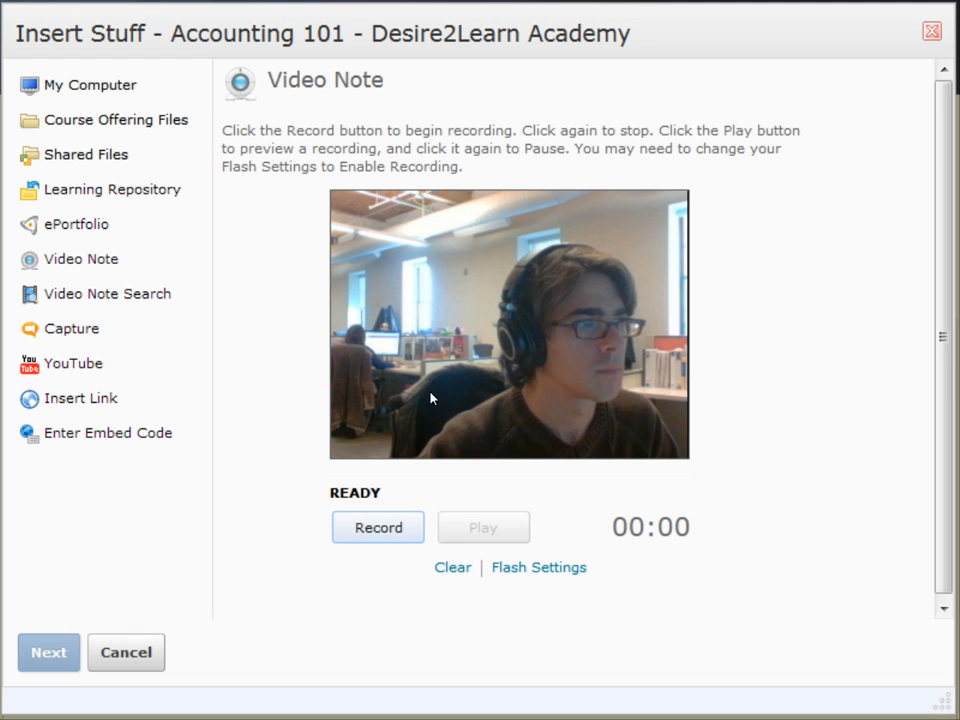
left_click(378, 528)
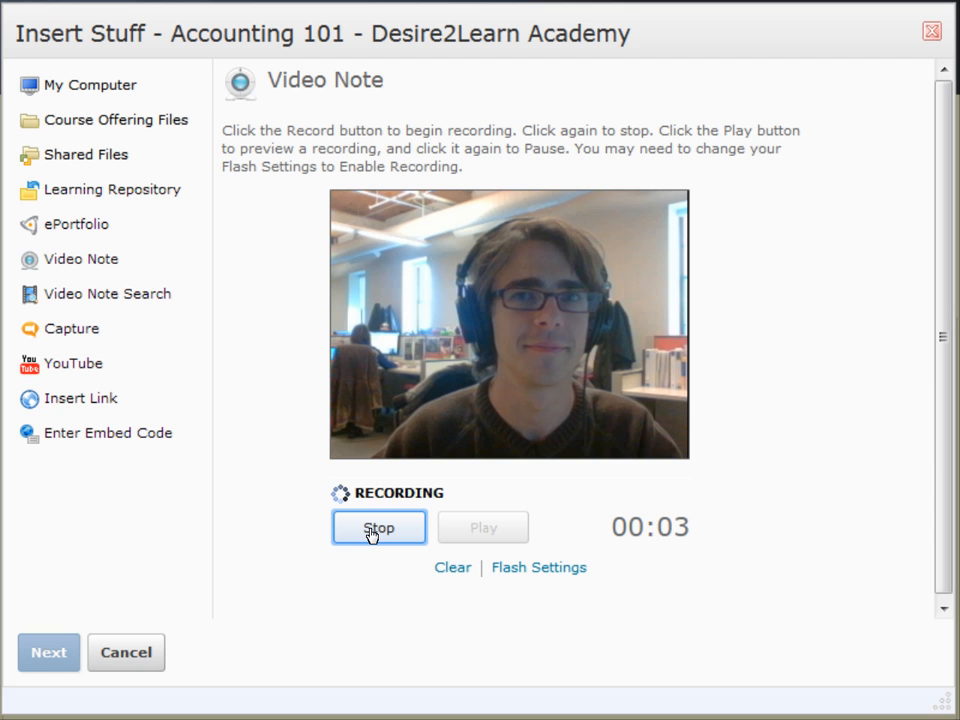
left_click(378, 528)
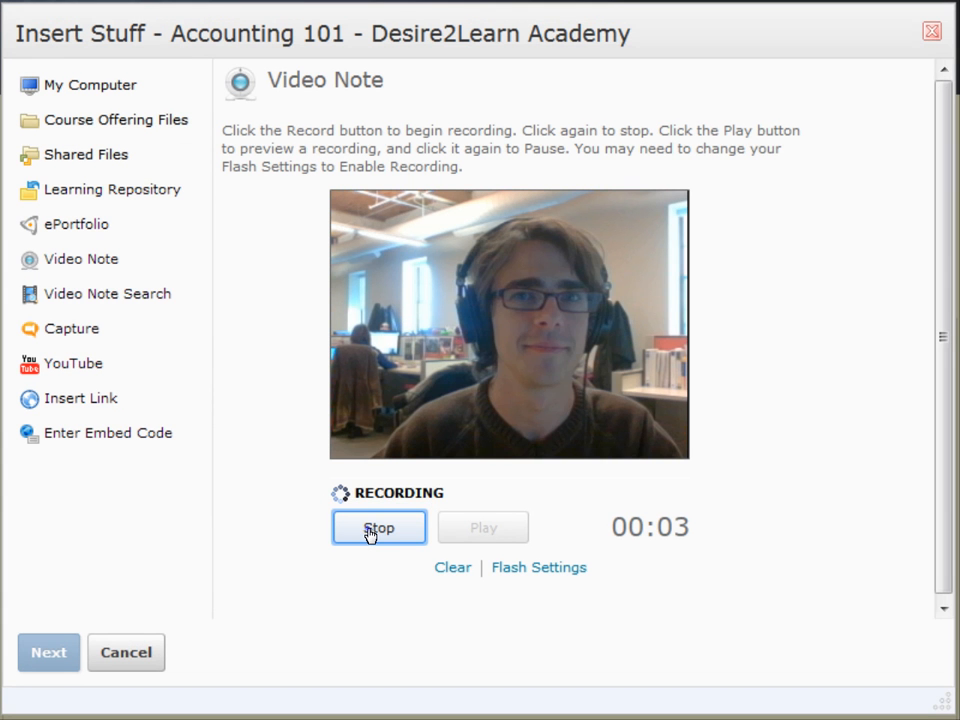
left_click(378, 528)
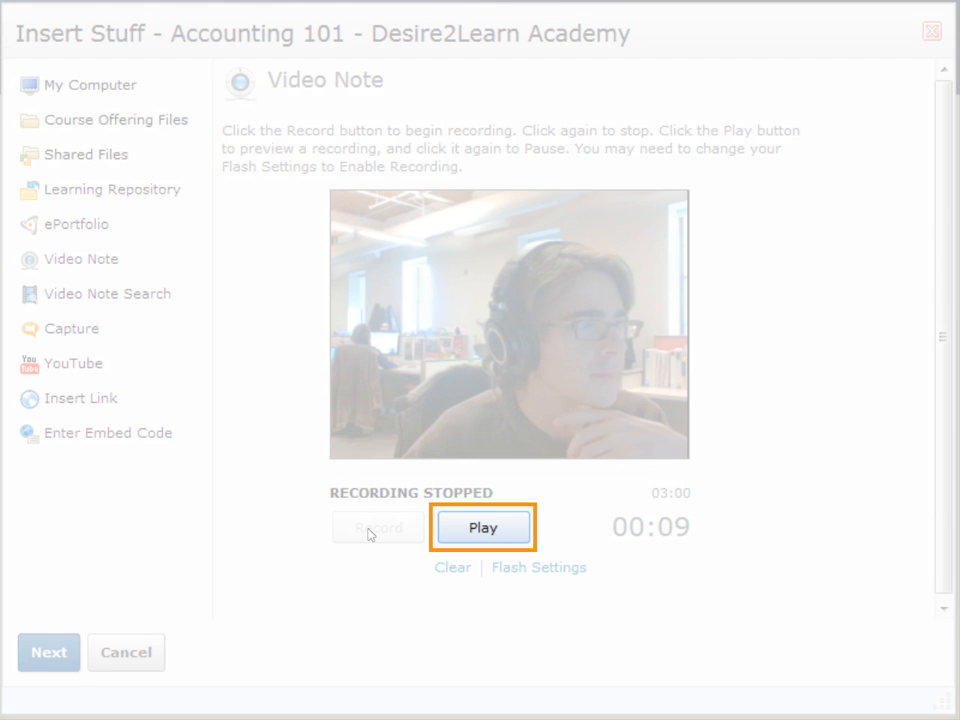
mouse_move(452, 568)
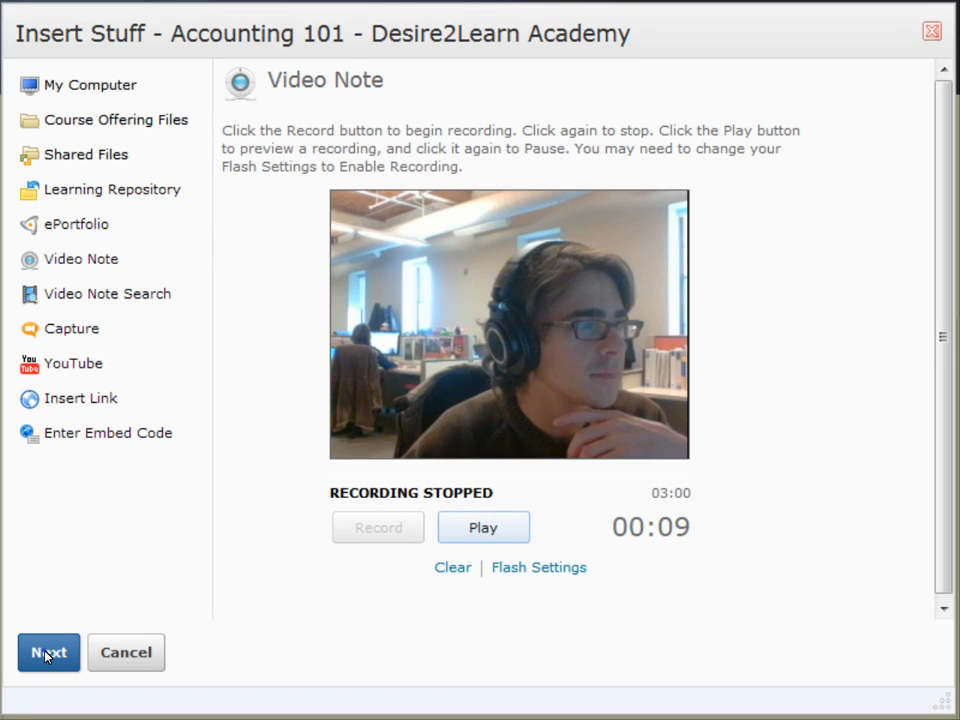
Title the recording 'Sample recording' with description 'Just a brief camera test'.
left_click(48, 652)
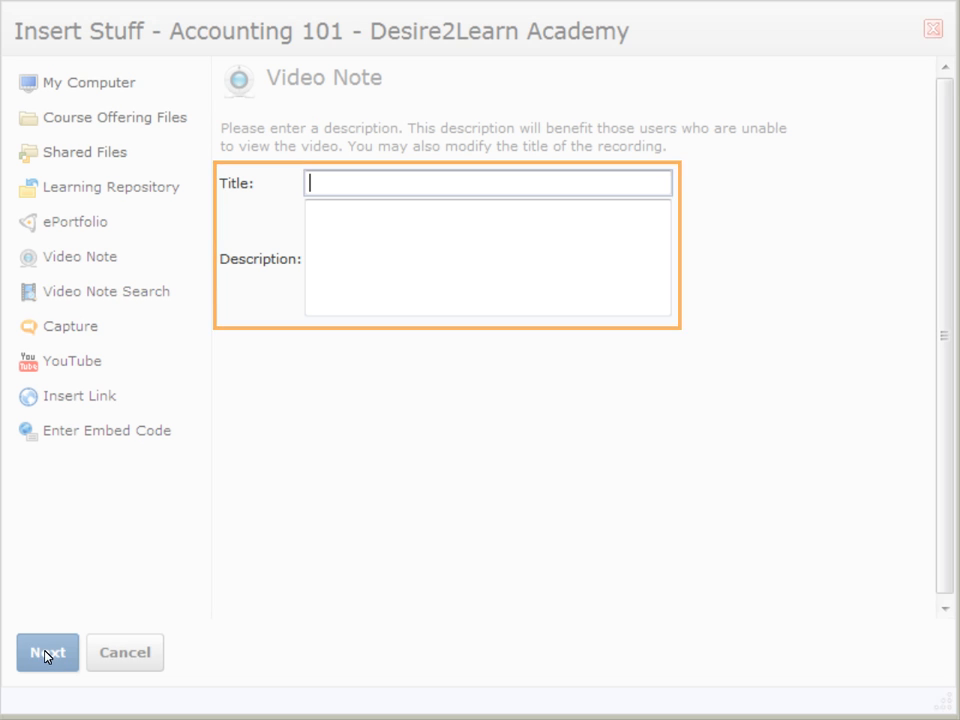
type("Sample recording")
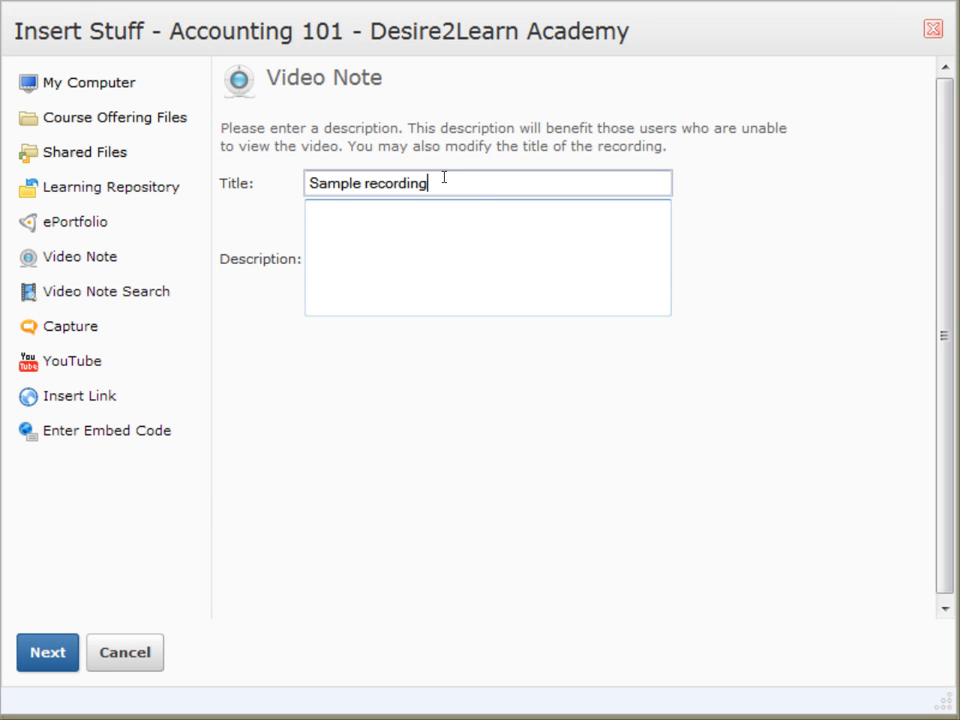
type("Just a brief camera test")
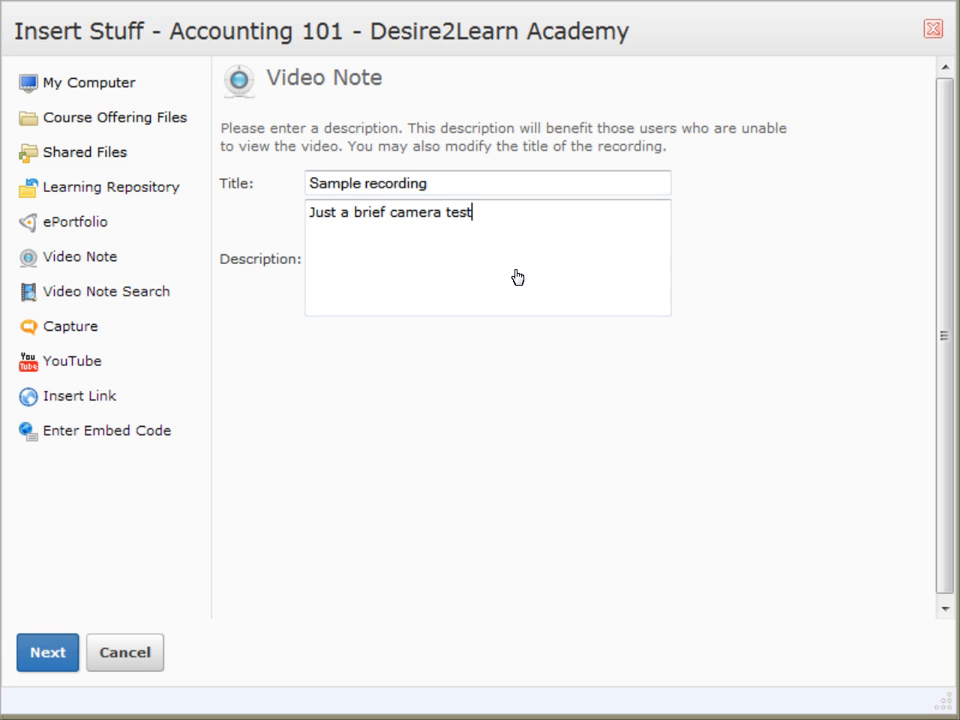
left_click(48, 652)
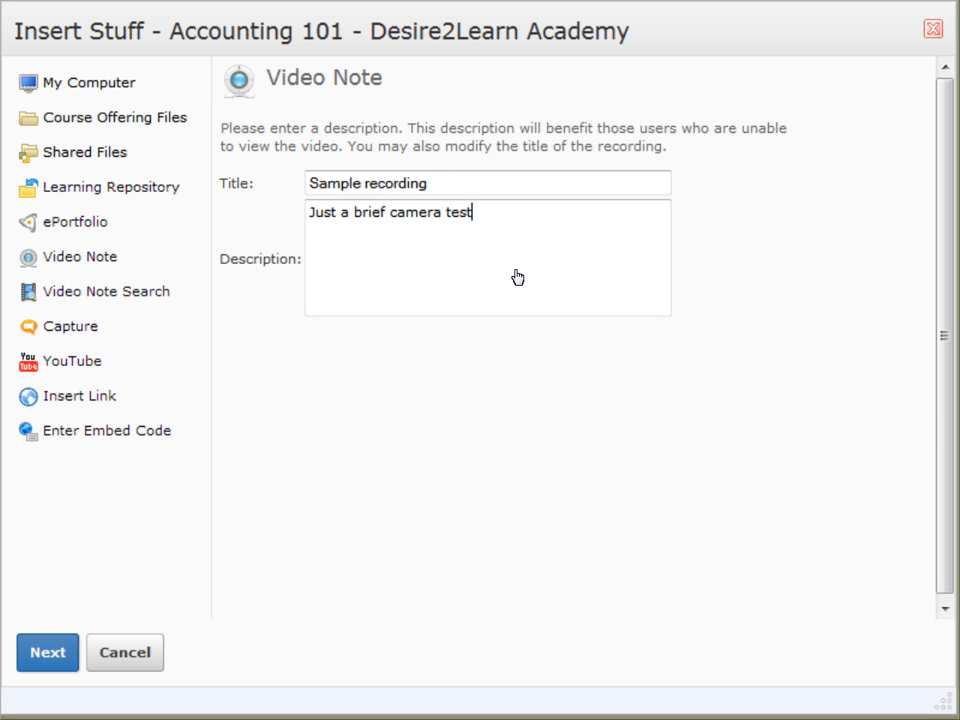
mouse_move(64, 504)
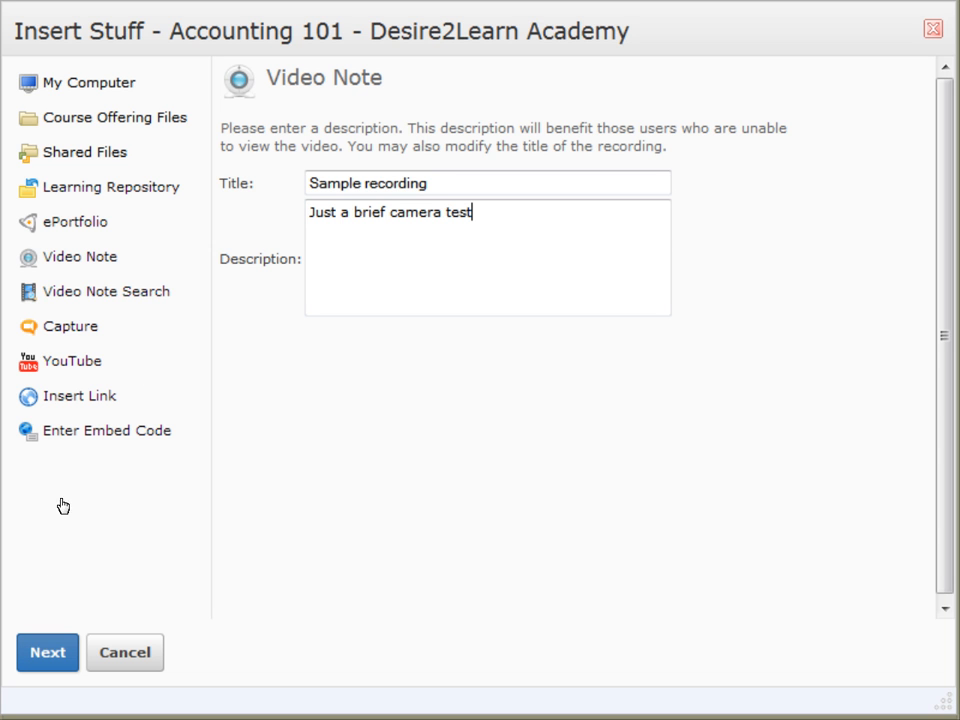
Preview the video note and insert it into the page editor.
left_click(48, 652)
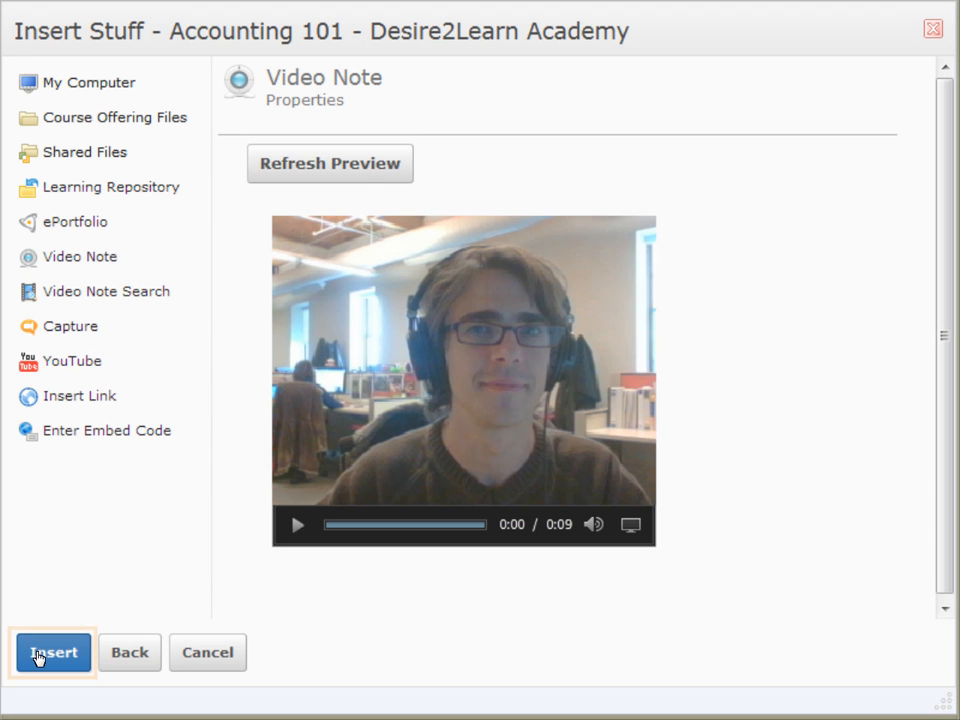
left_click(52, 652)
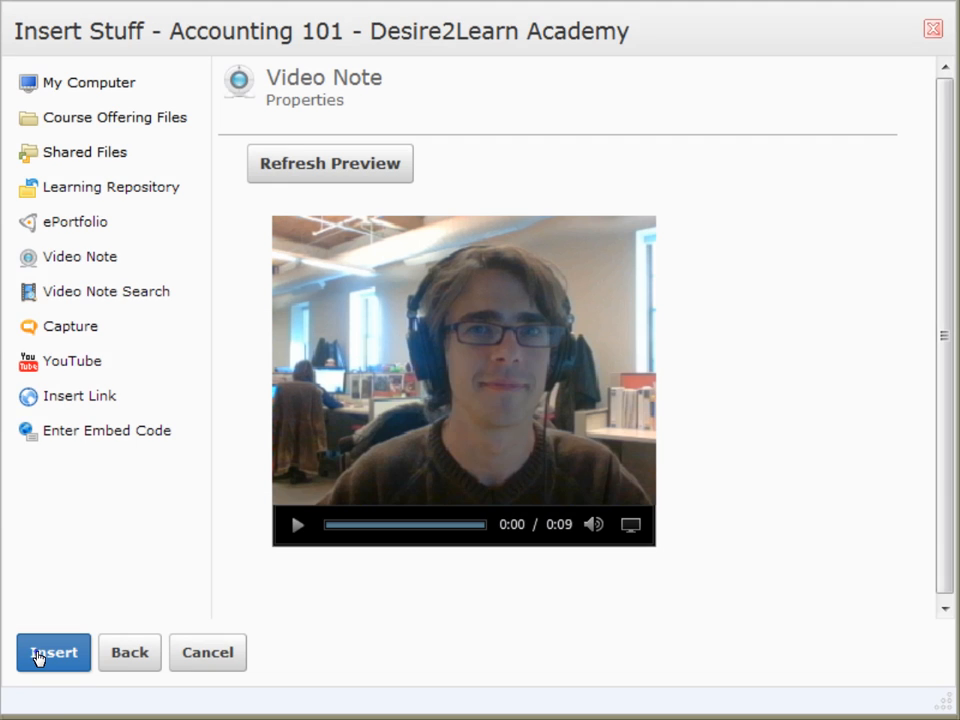
left_click(52, 652)
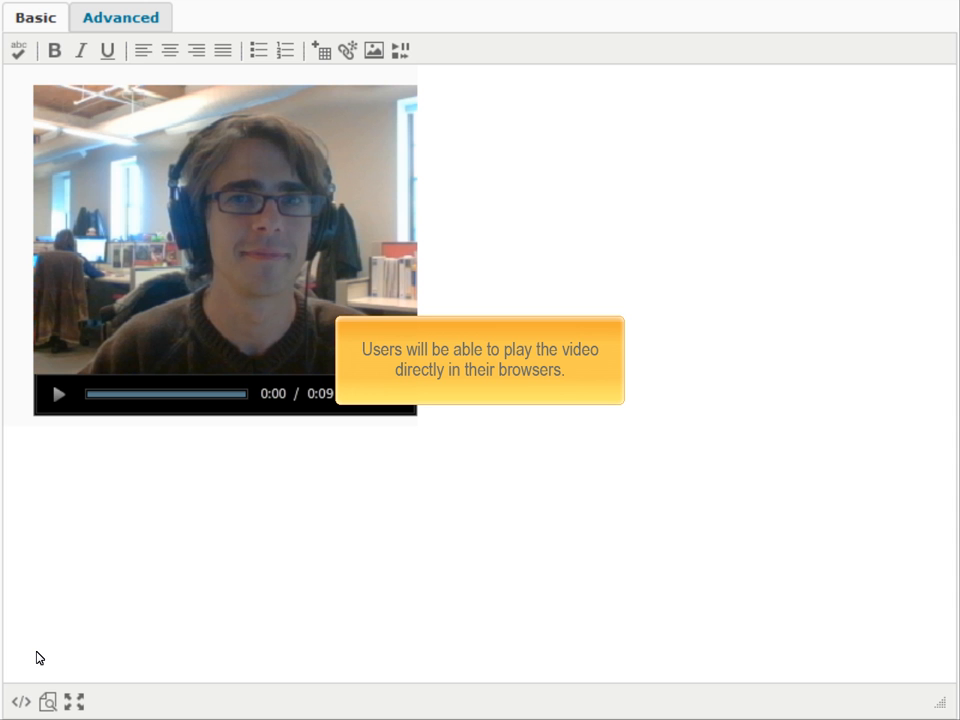
Search existing video notes for 'sample' via Video Note Search, finding Sample recording.
left_click(372, 50)
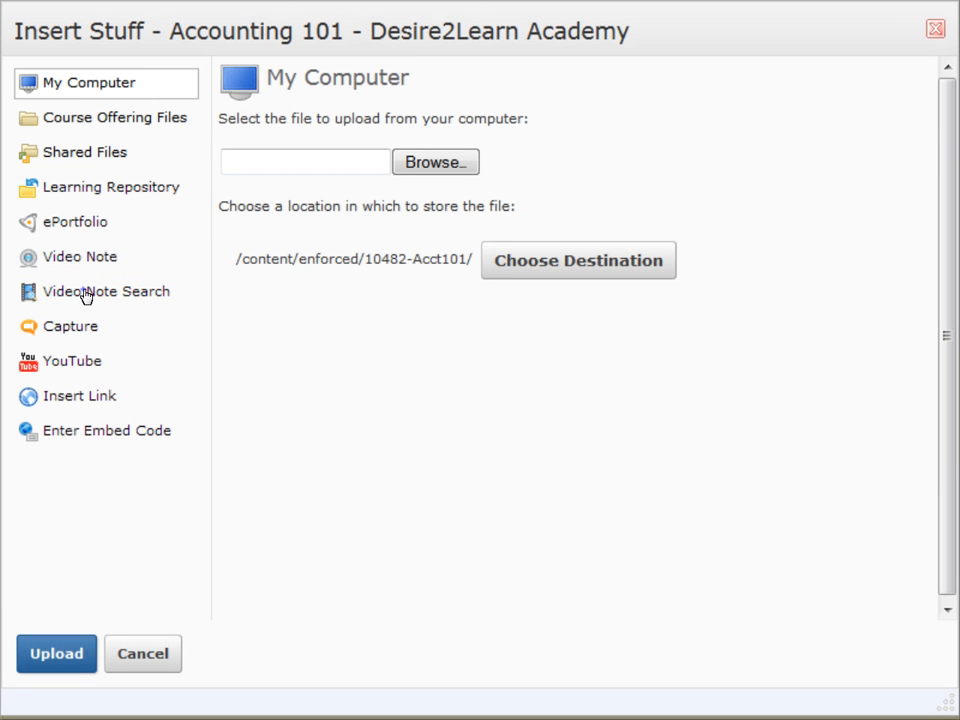
left_click(104, 292)
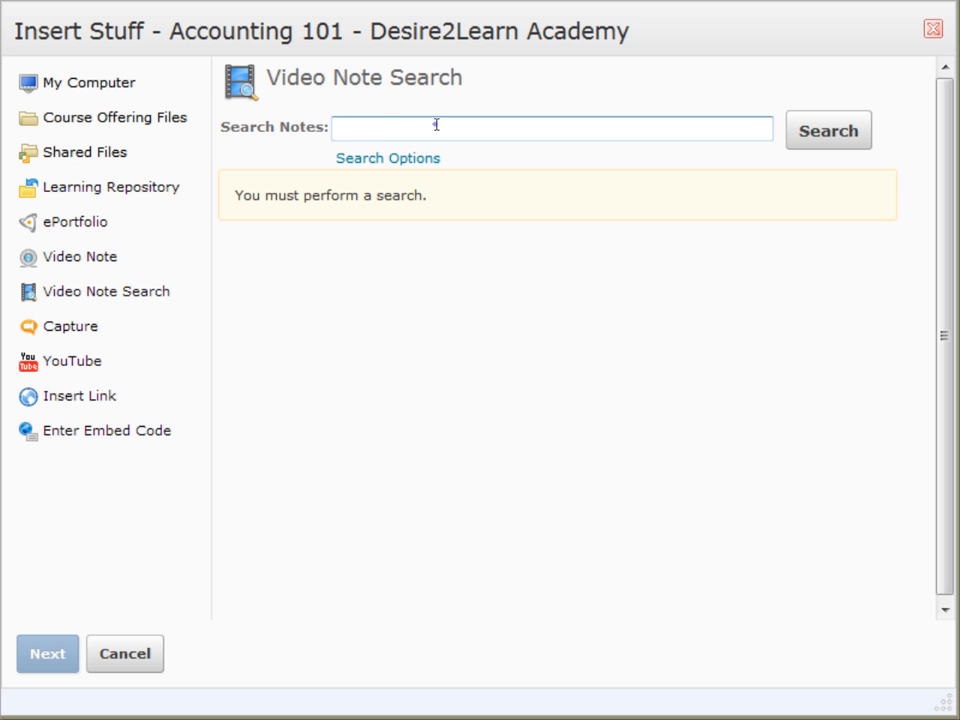
type("sample")
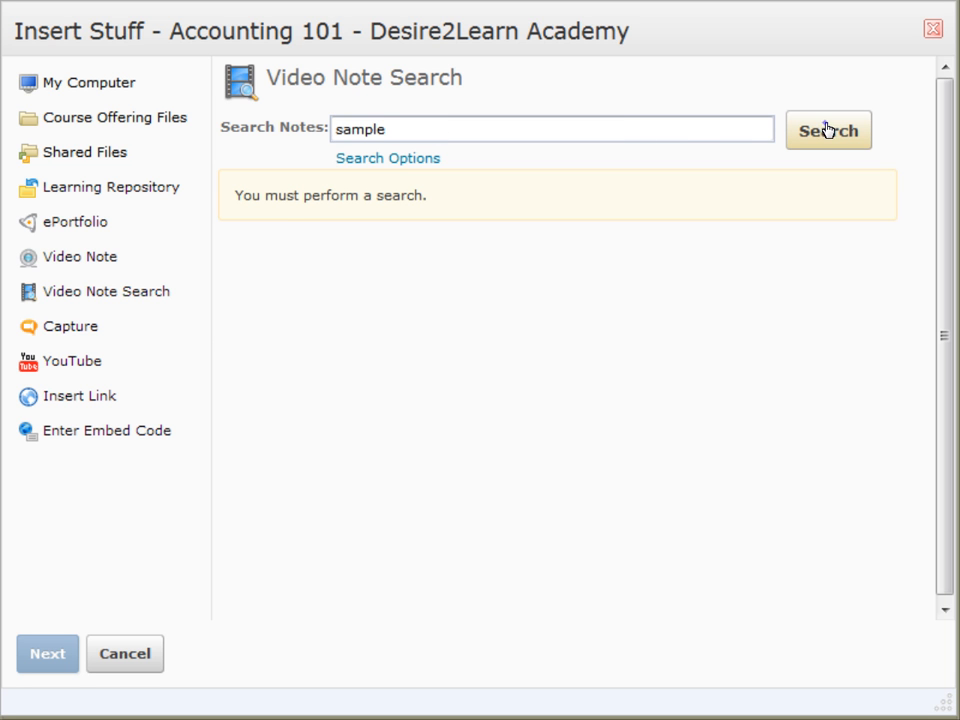
left_click(828, 130)
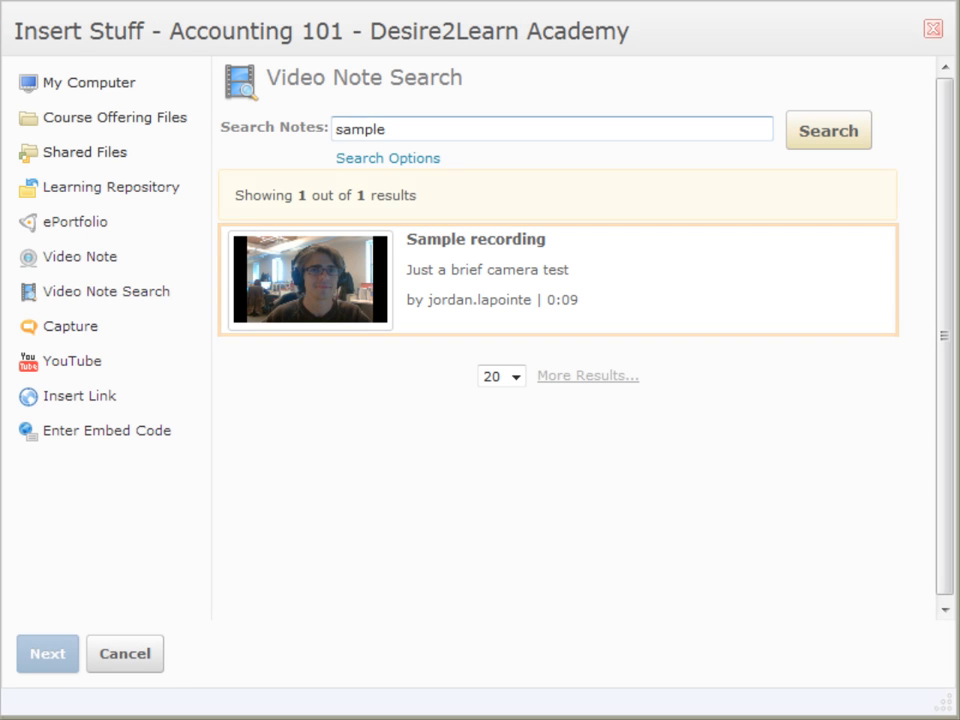
left_click(88, 82)
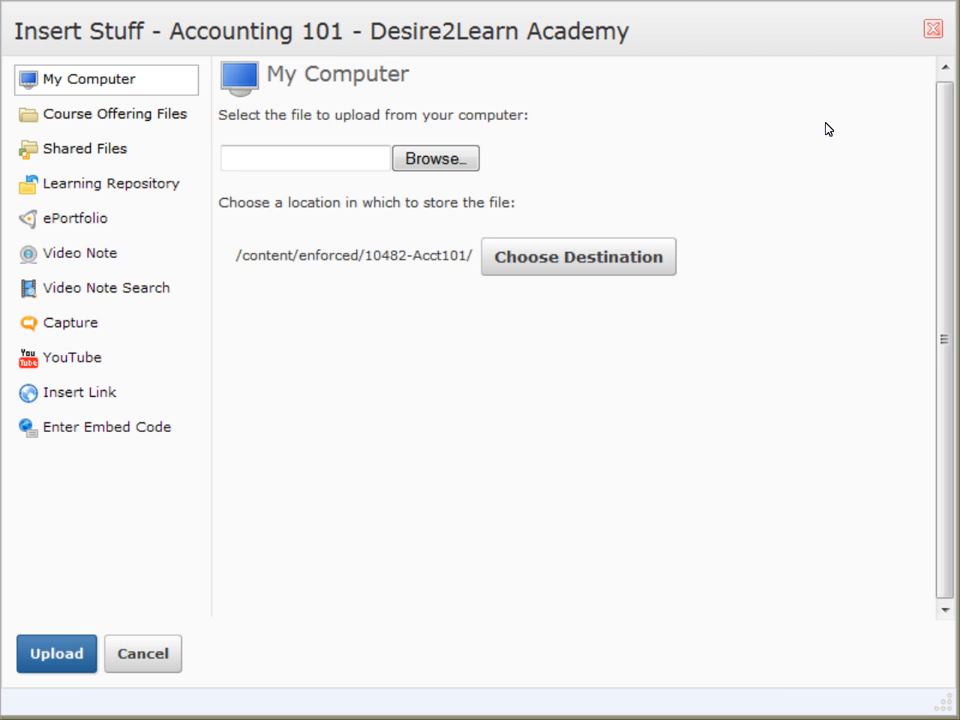
left_click(72, 356)
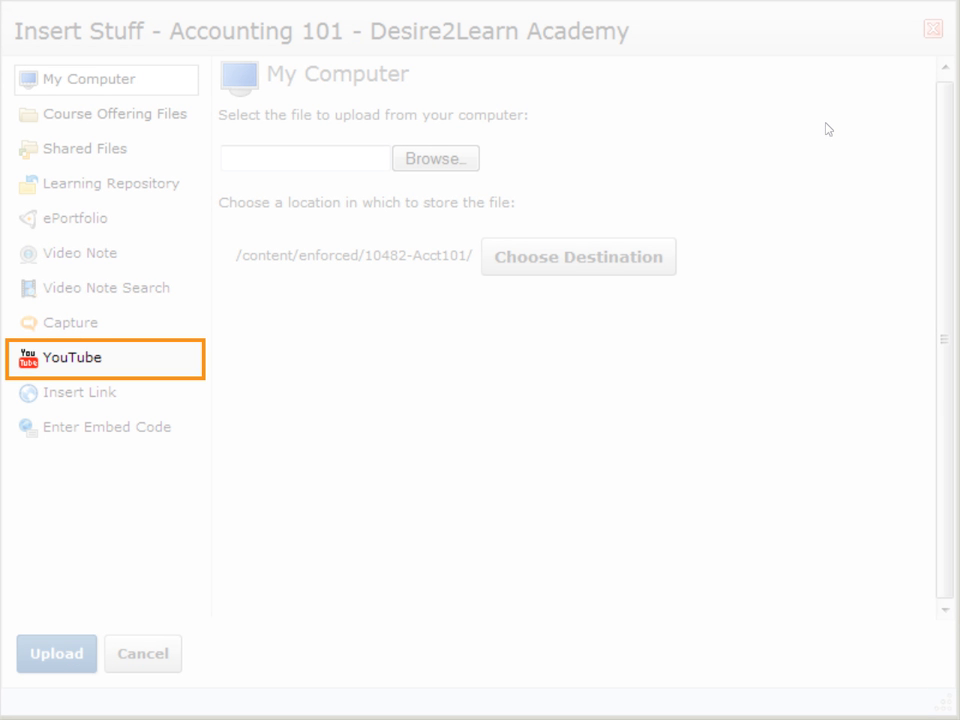
left_click(72, 356)
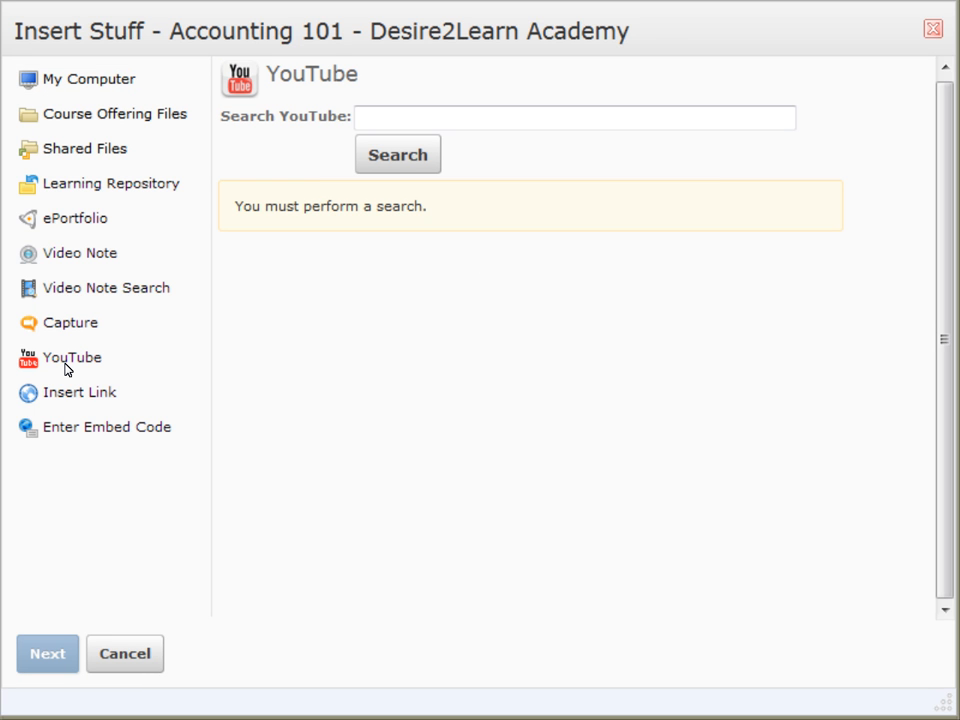
type("cats")
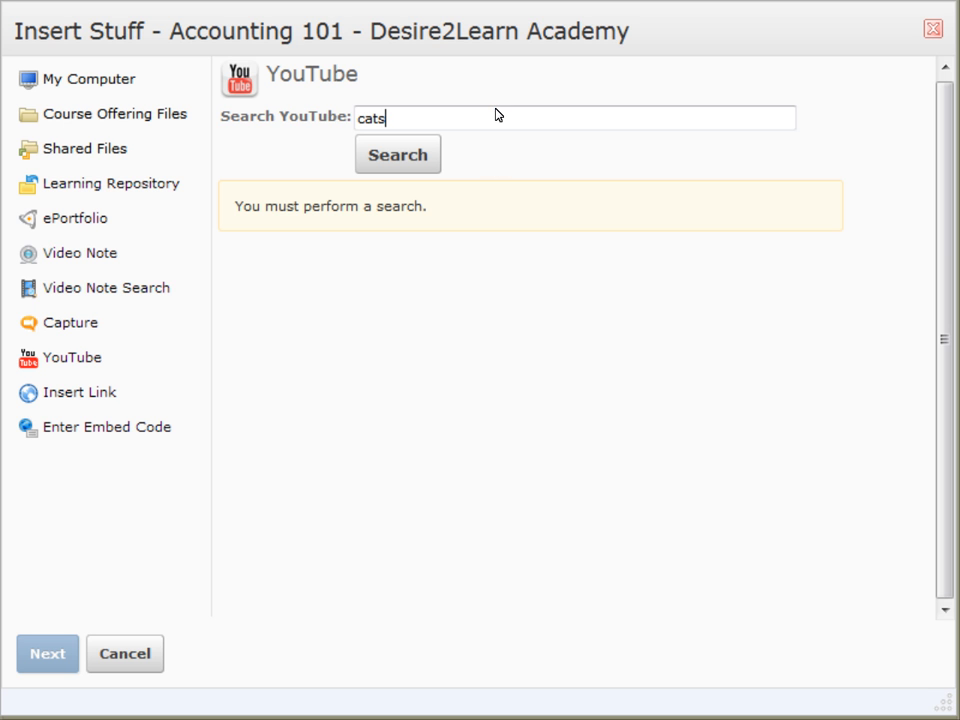
left_click(396, 154)
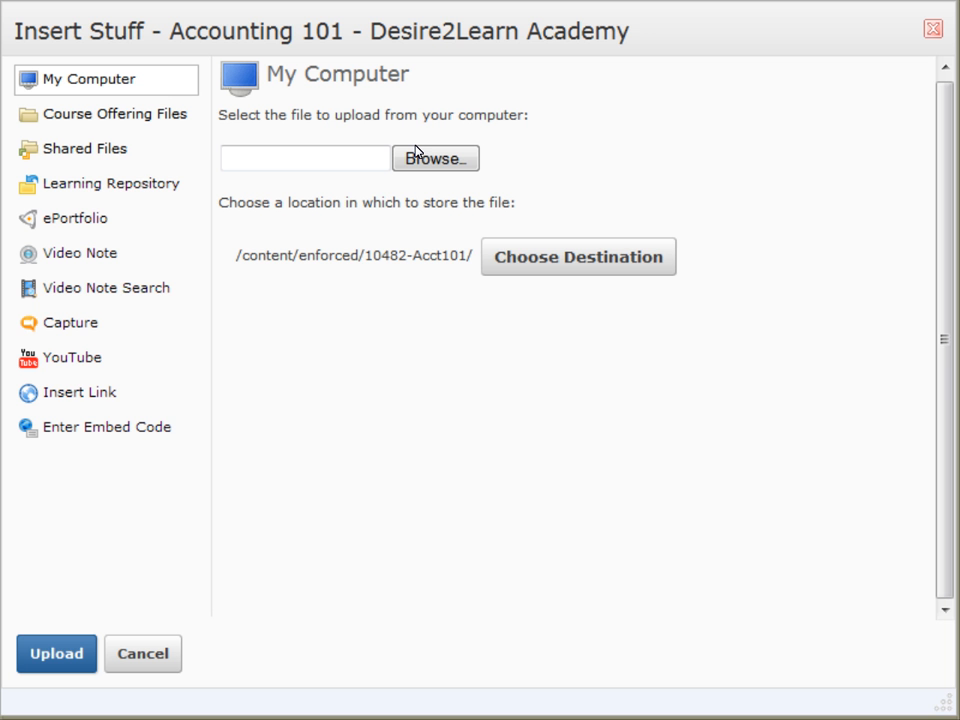
left_click(80, 392)
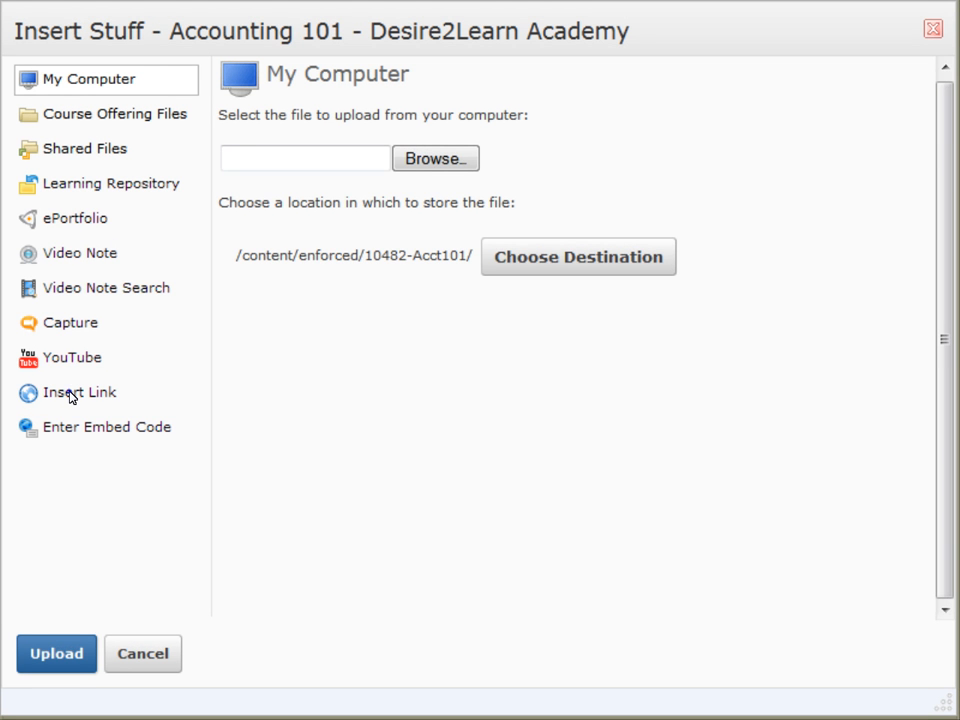
left_click(80, 392)
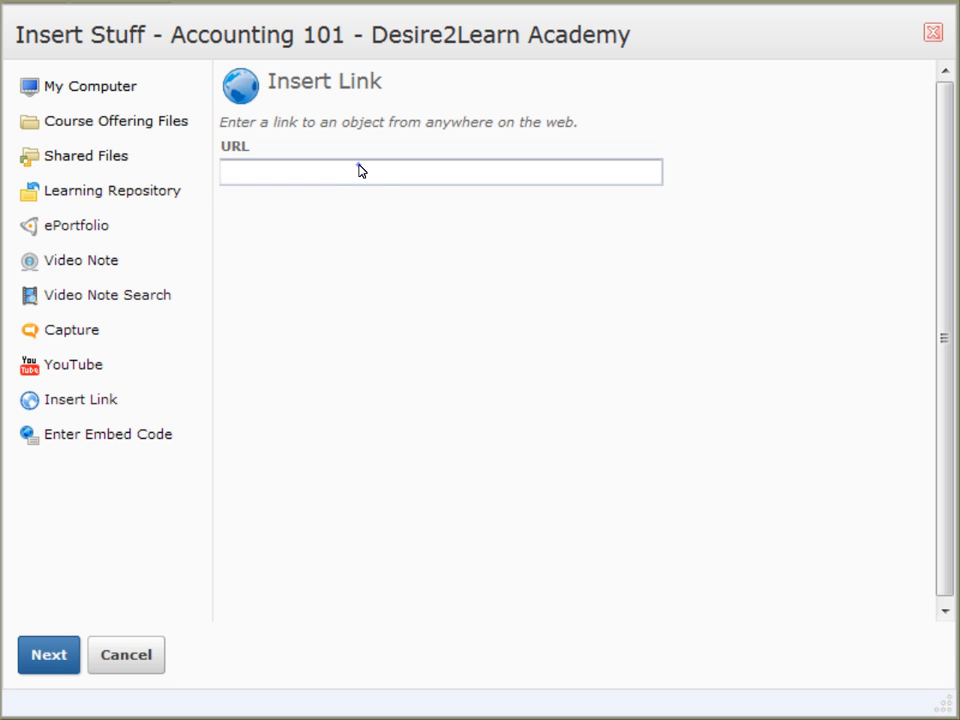
type("http://www.google.com/")
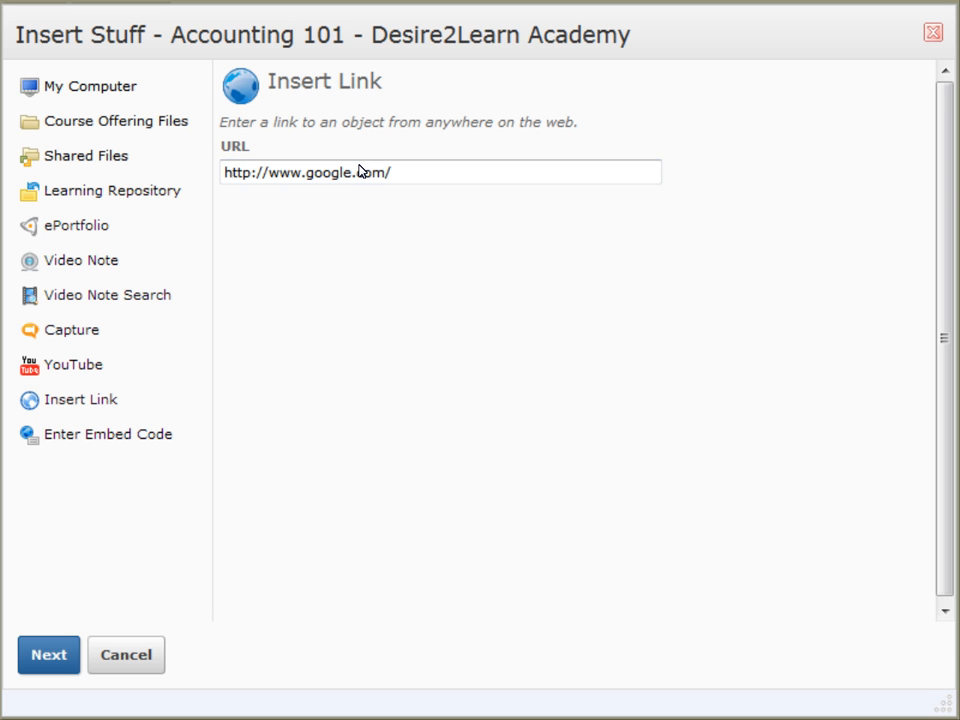
left_click(108, 432)
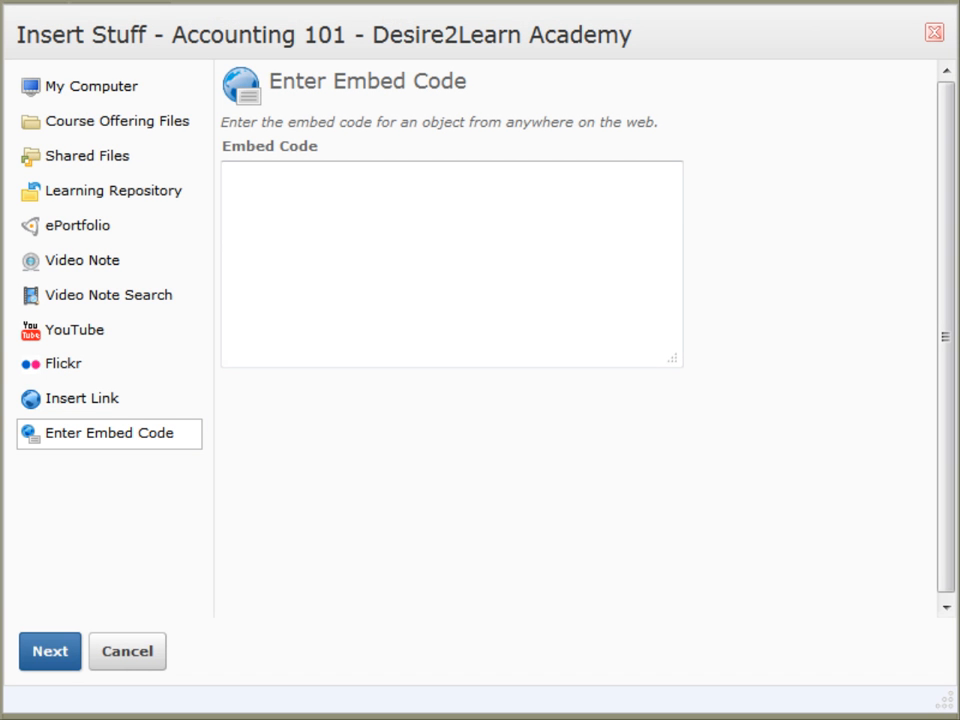
Copy the Canada geography game's embed code from the game website.
left_click(450, 264)
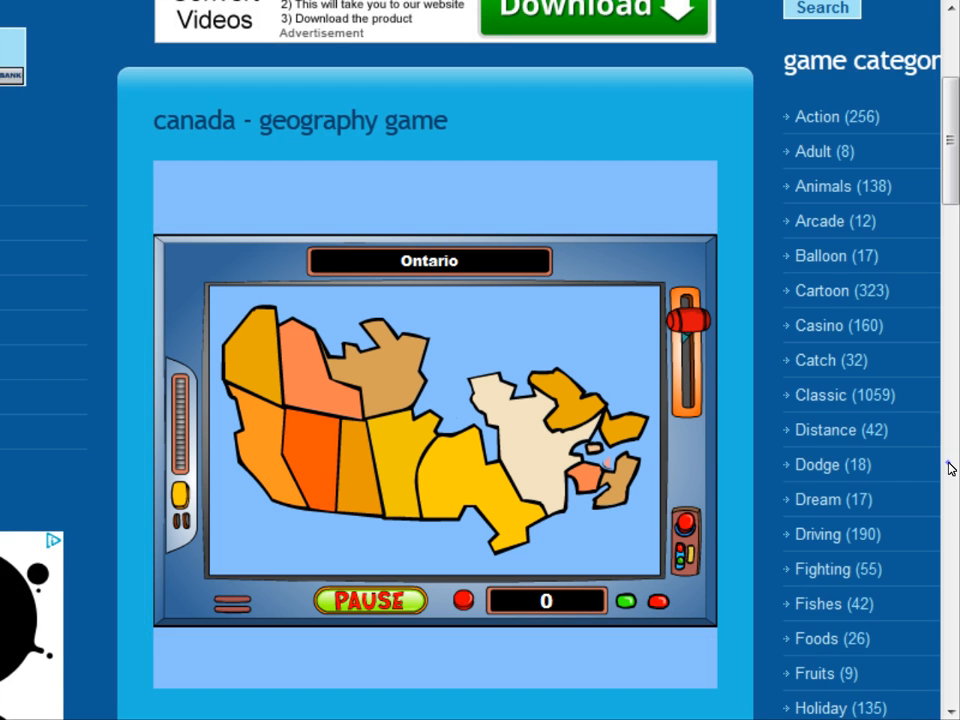
scroll("down", 3)
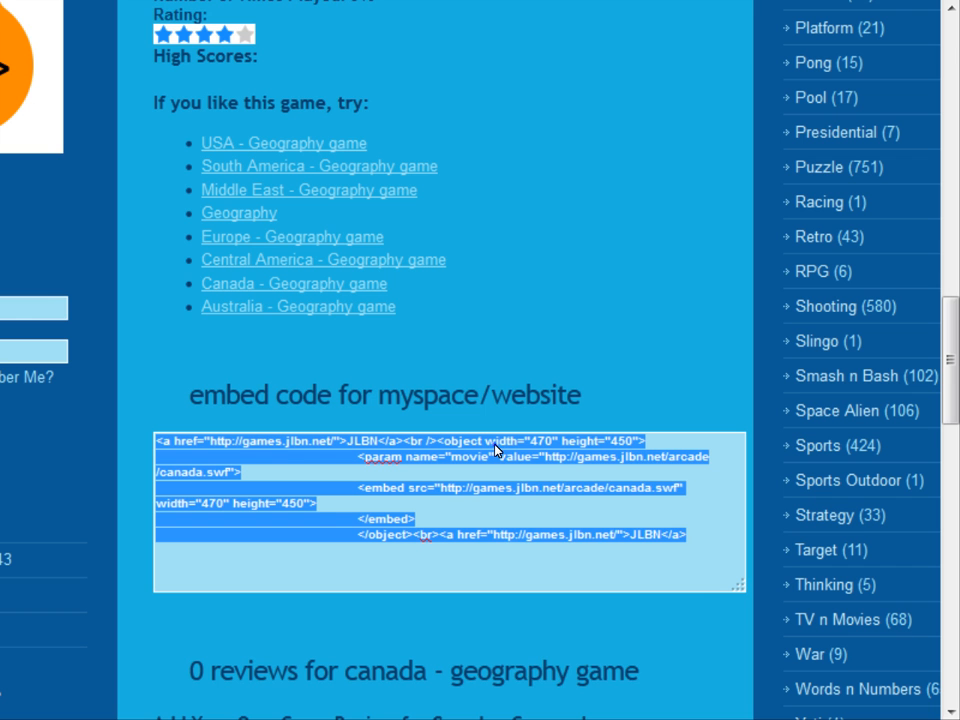
right_click(496, 448)
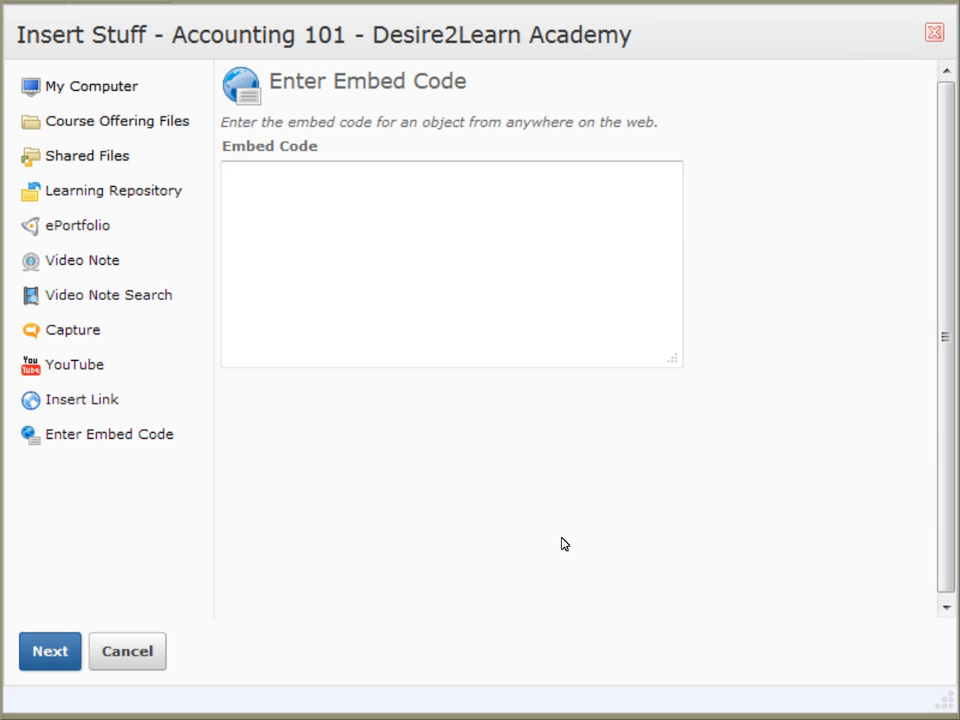
Paste the game's embed code, preview it and insert the game into the editor.
right_click(378, 220)
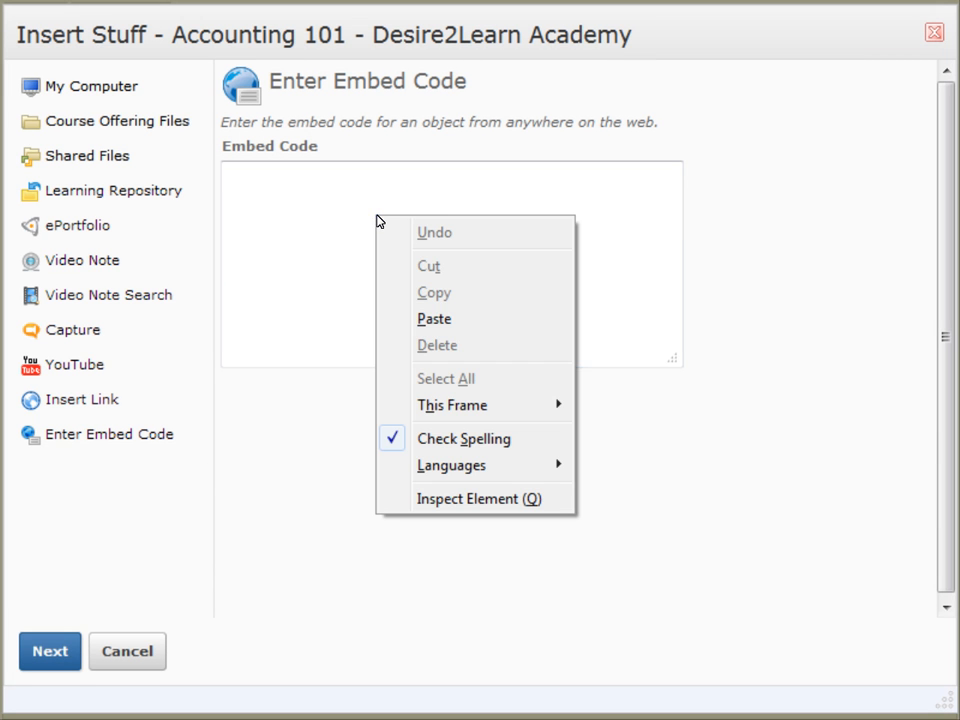
left_click(434, 318)
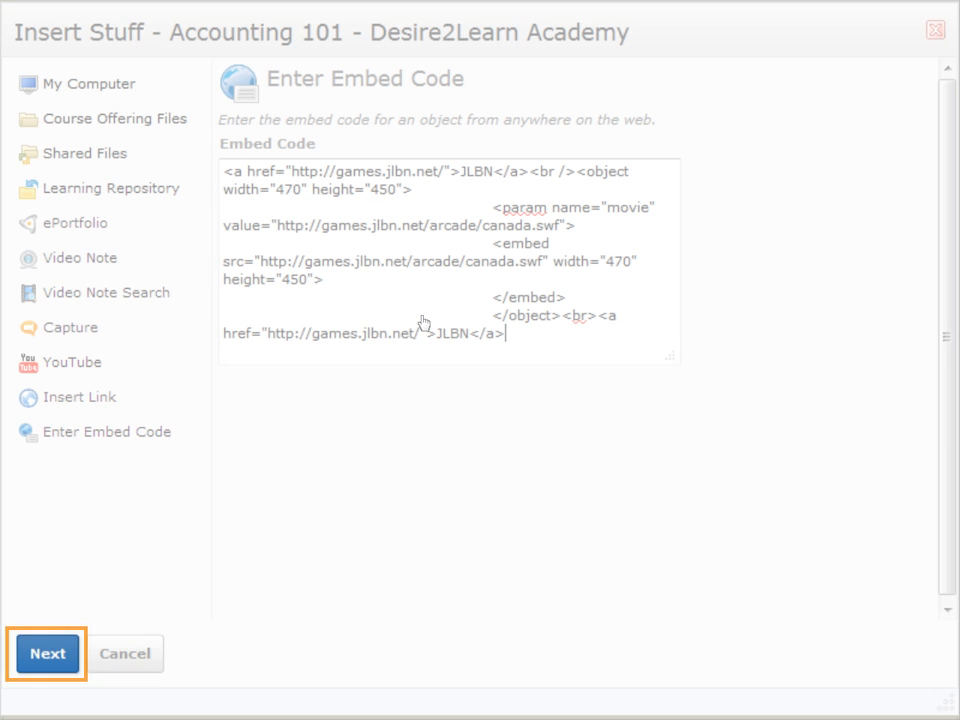
left_click(46, 652)
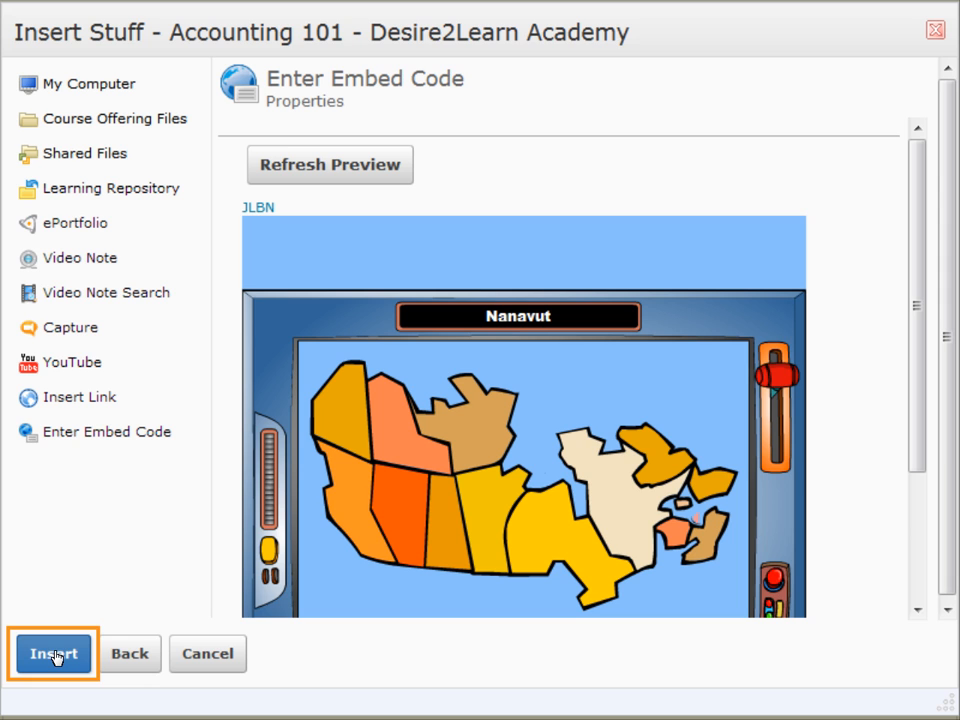
left_click(52, 654)
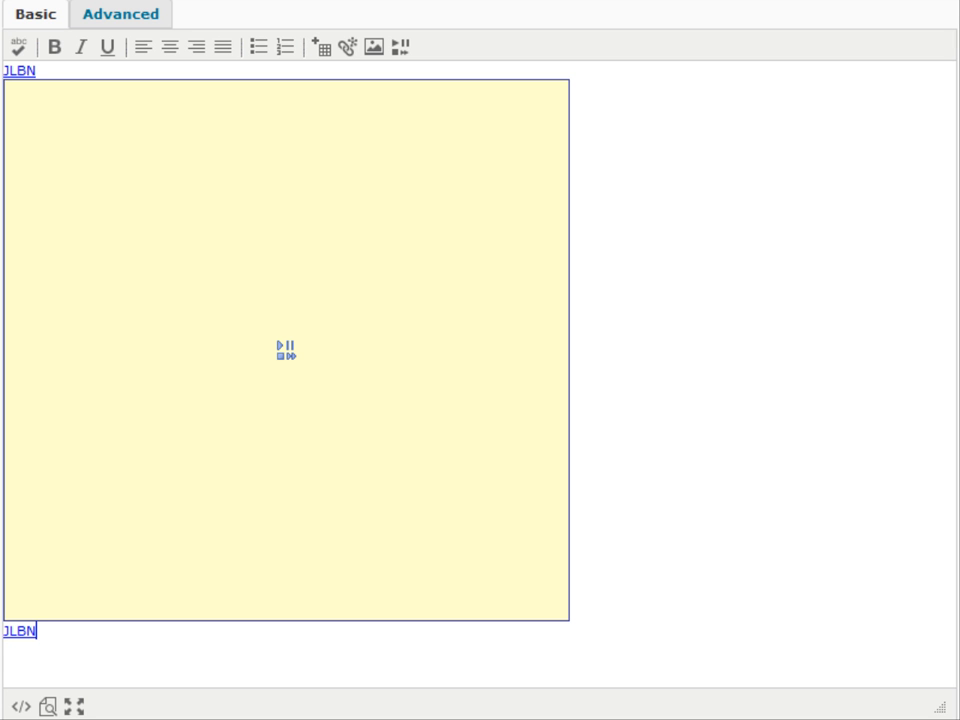